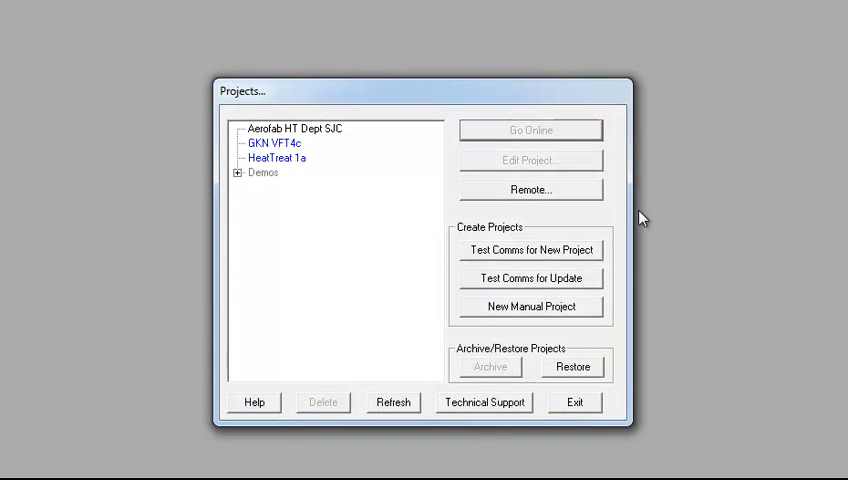
Select the Aerolab HT Dept SJC project in the Projects list.
{"action": "left_click", "coordinate": [296, 128]}
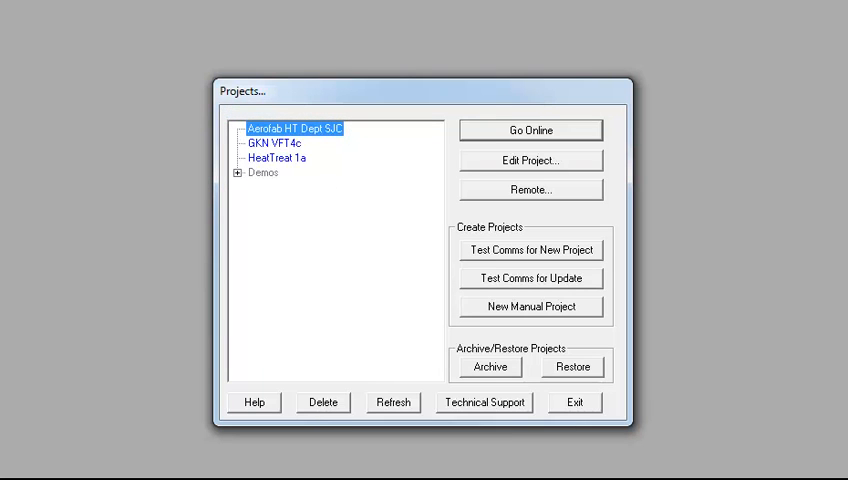
{"action": "mouse_move", "coordinate": [256, 278]}
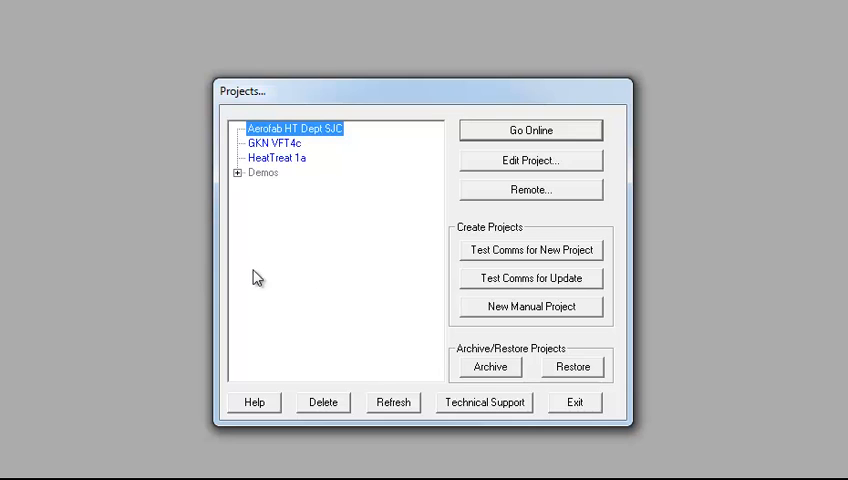
{"action": "left_click", "coordinate": [236, 172]}
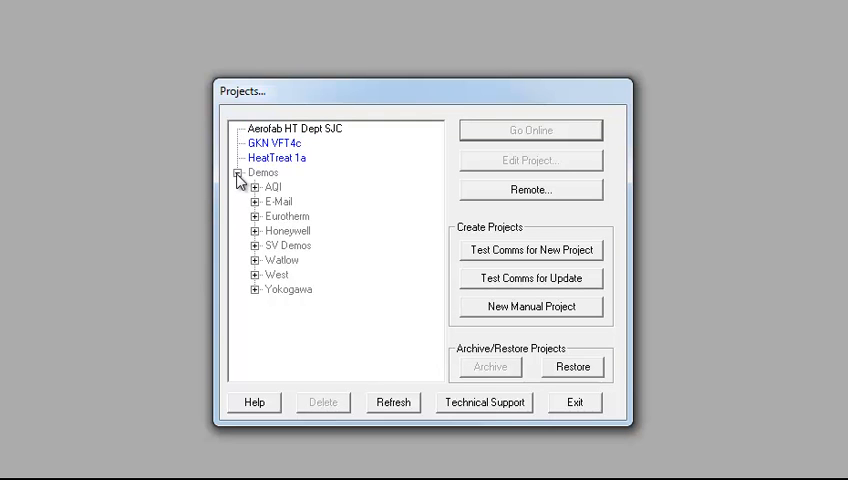
{"action": "left_click", "coordinate": [254, 244]}
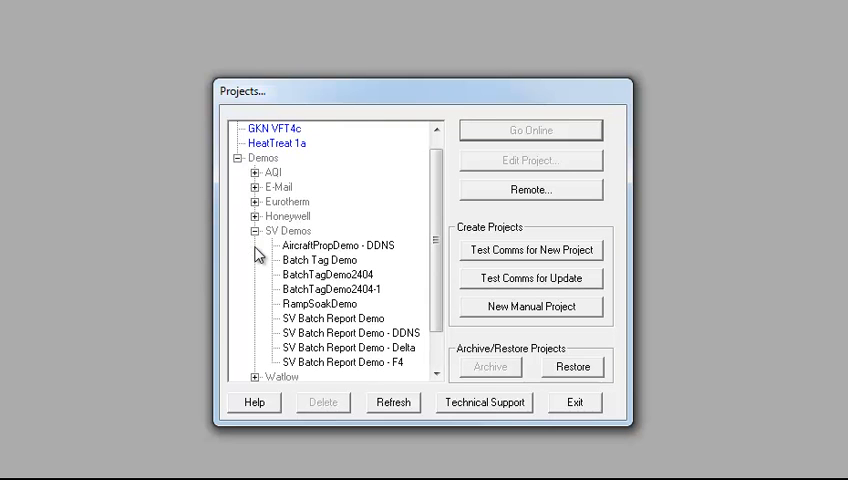
{"action": "mouse_move", "coordinate": [344, 256]}
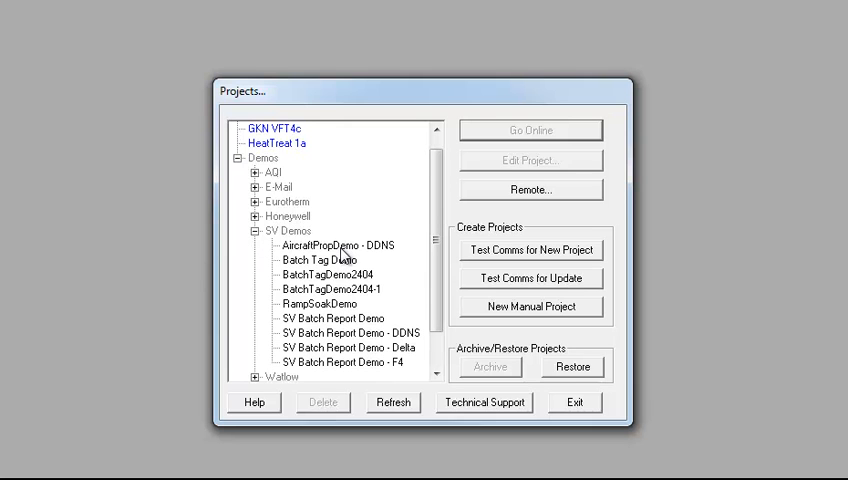
{"action": "mouse_move", "coordinate": [264, 240]}
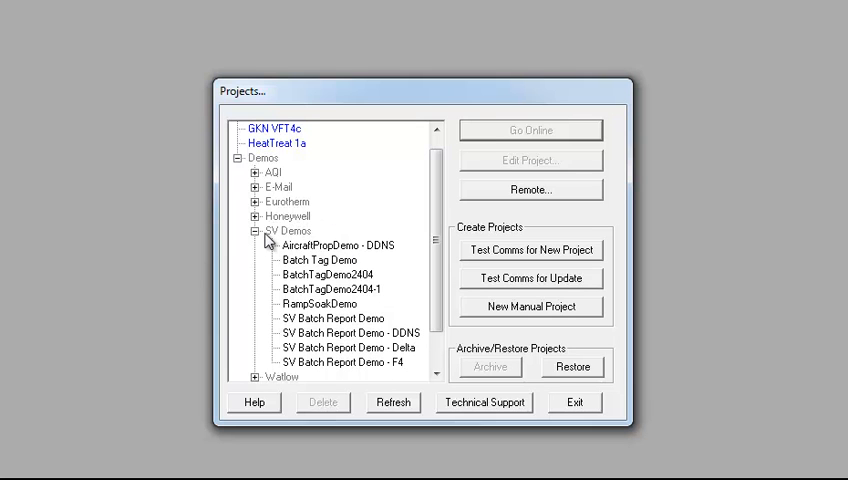
{"action": "left_click", "coordinate": [256, 232]}
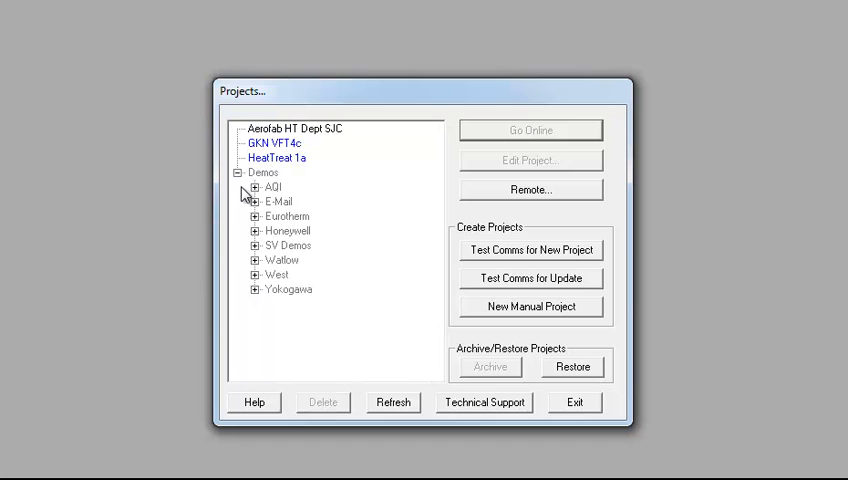
{"action": "left_click", "coordinate": [296, 128]}
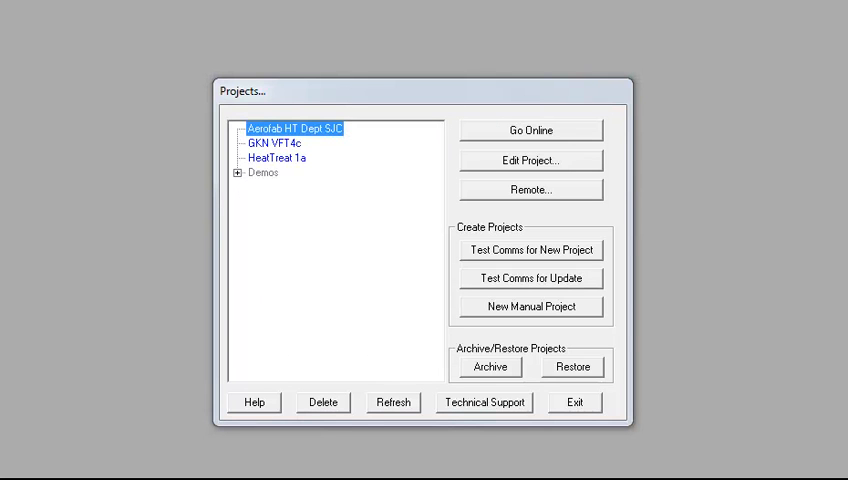
{"action": "mouse_move", "coordinate": [312, 196]}
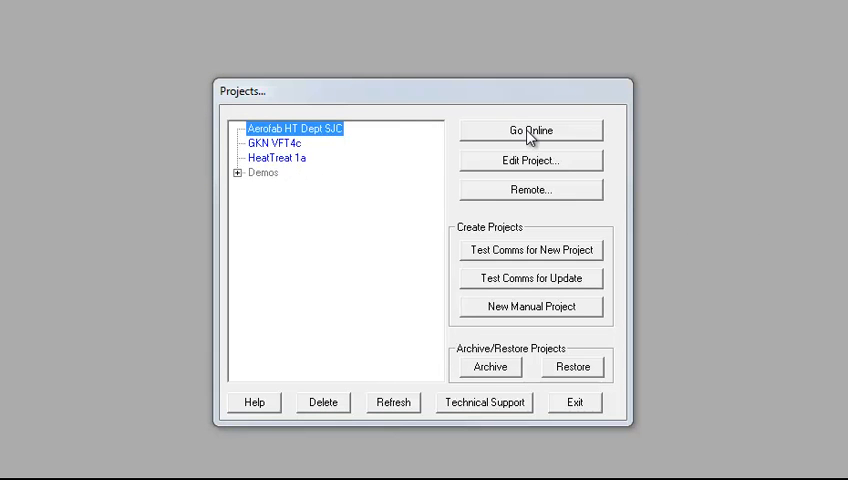
Go Online with HeatTreat 1a and accept the backup archive notice before first V3 use.
{"action": "left_click", "coordinate": [532, 130]}
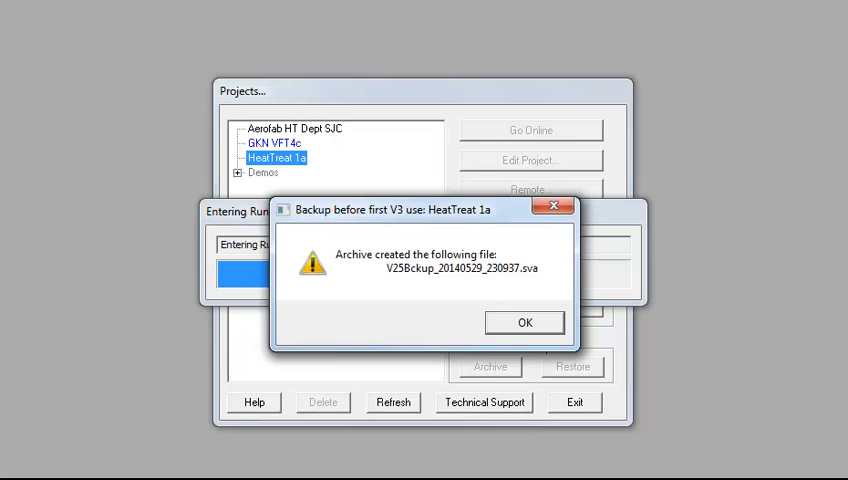
{"action": "left_click", "coordinate": [524, 322]}
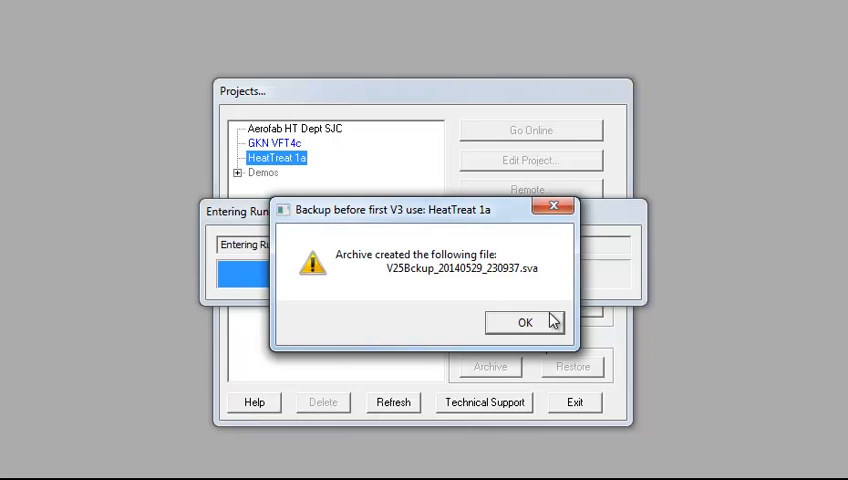
{"action": "left_click", "coordinate": [524, 322]}
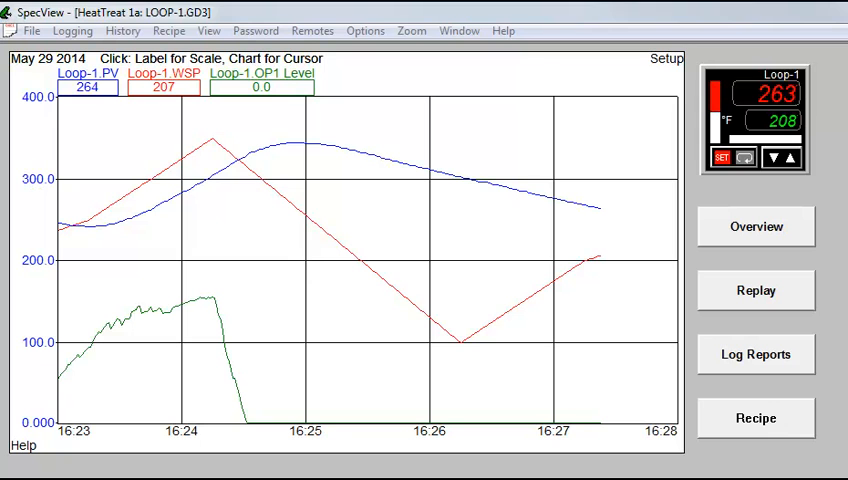
{"action": "mouse_move", "coordinate": [668, 104]}
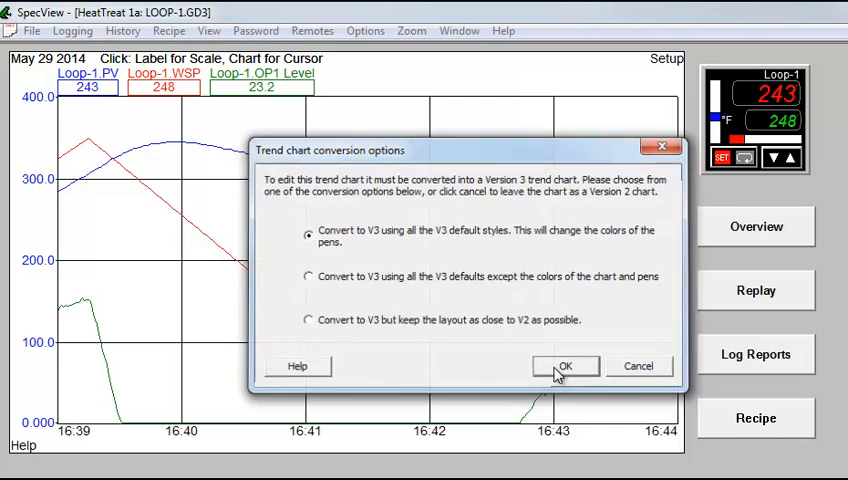
Convert LOOP-1 chart to V3 with all V3 default styles and accept the chart properties.
{"action": "left_click", "coordinate": [564, 366]}
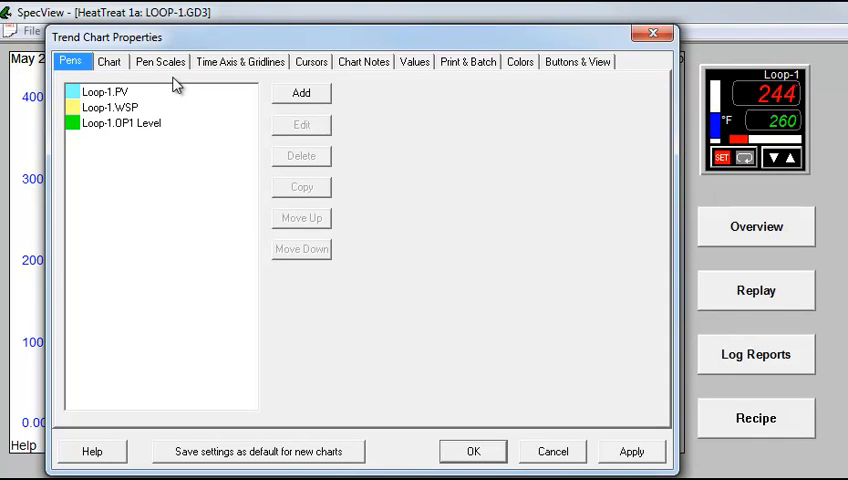
{"action": "mouse_move", "coordinate": [450, 416]}
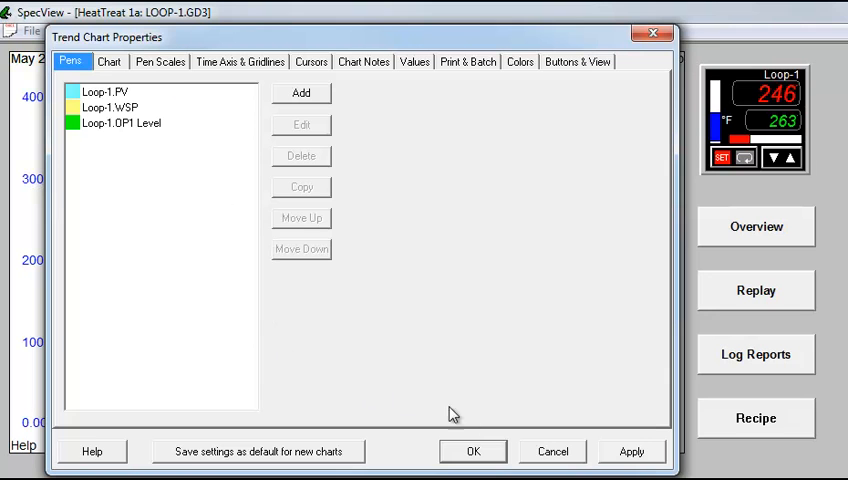
{"action": "left_click", "coordinate": [472, 452]}
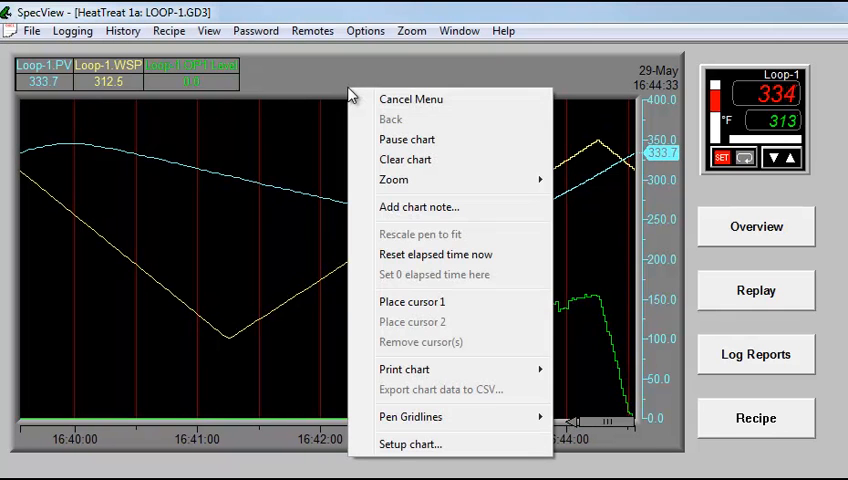
Reopen the Loop-1 chart setup and show its Pen Scales settings.
{"action": "left_click", "coordinate": [410, 444]}
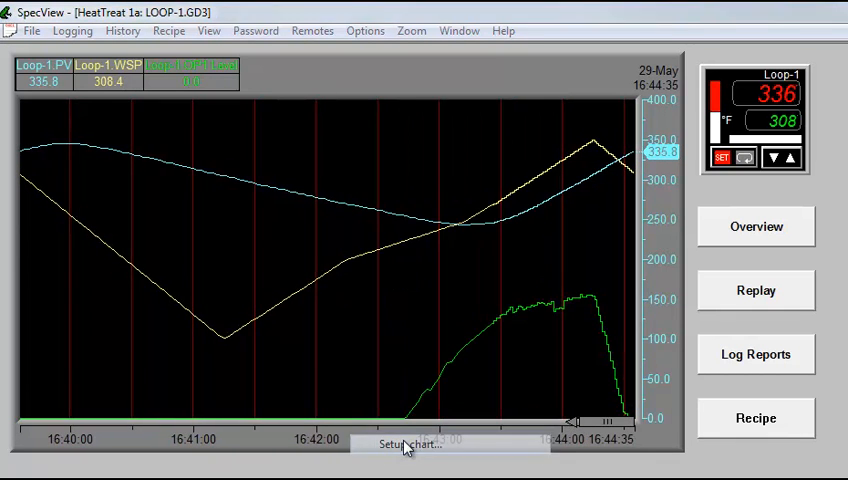
{"action": "left_click", "coordinate": [404, 444]}
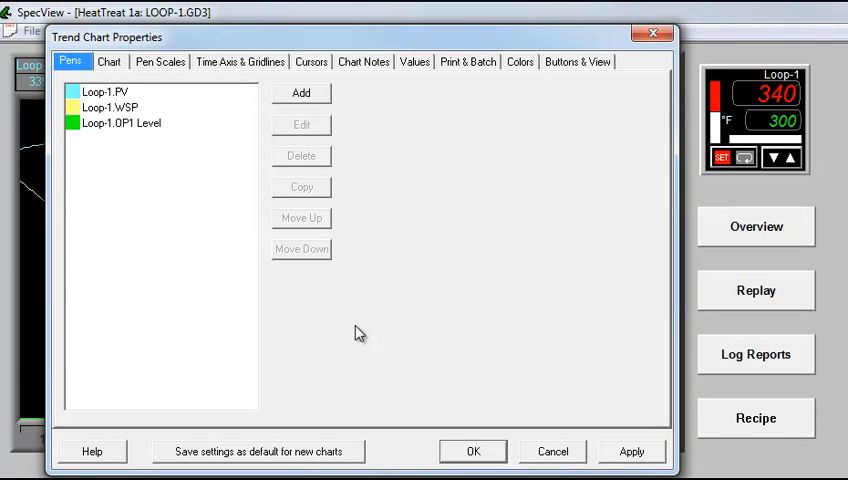
{"action": "mouse_move", "coordinate": [234, 152]}
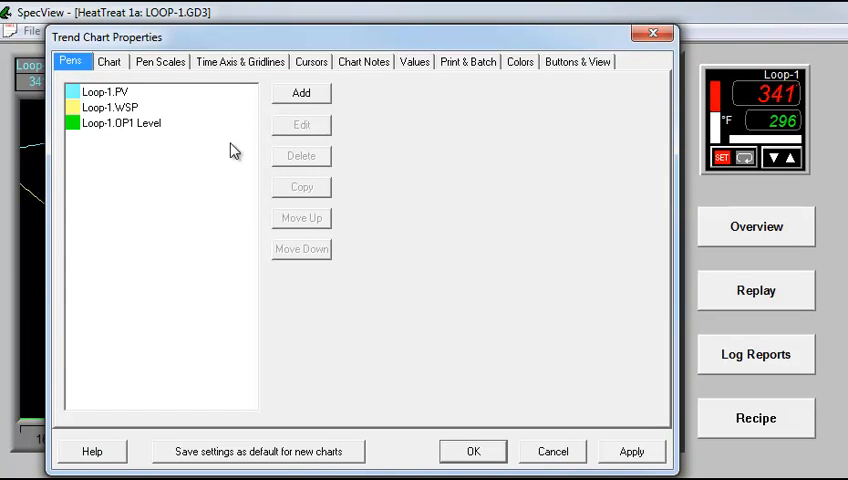
{"action": "mouse_move", "coordinate": [184, 116]}
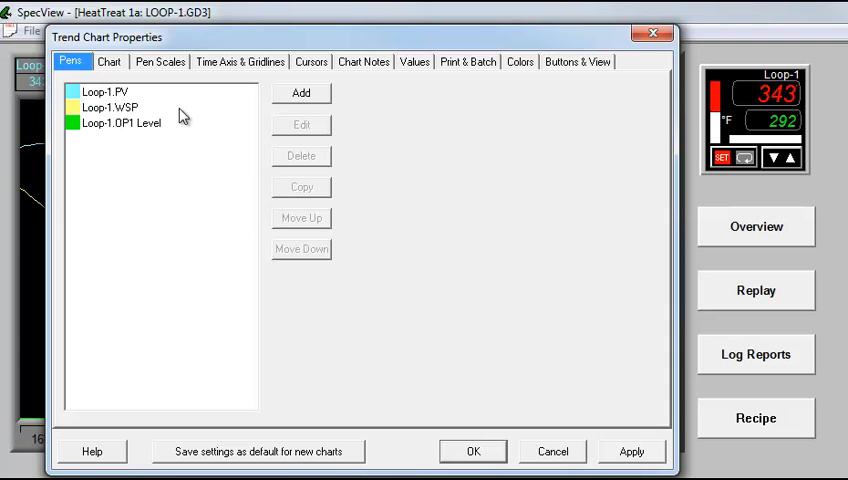
{"action": "mouse_move", "coordinate": [166, 92]}
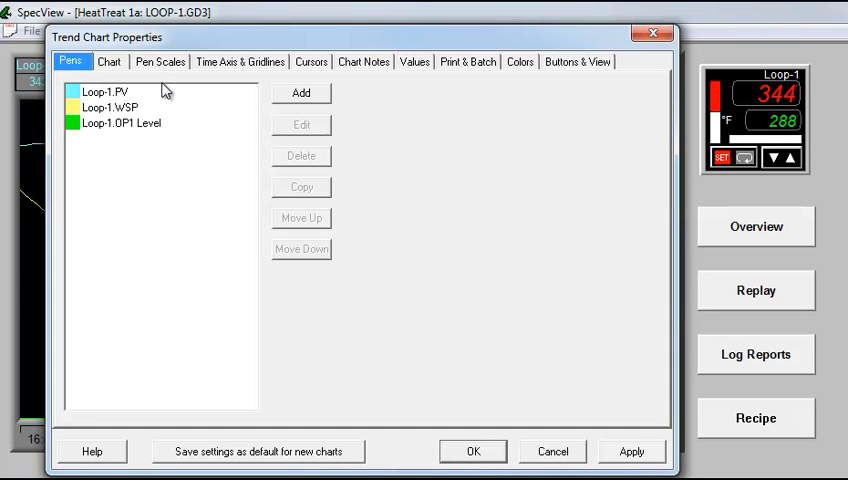
{"action": "left_click", "coordinate": [160, 60]}
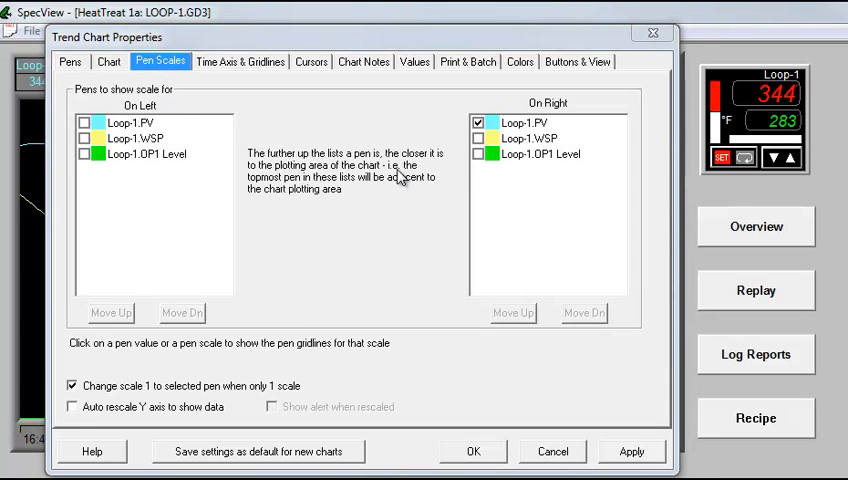
Tick Loop-1.WSP and Loop-1.OP1 Level for right-side scales and apply.
{"action": "left_click", "coordinate": [478, 152]}
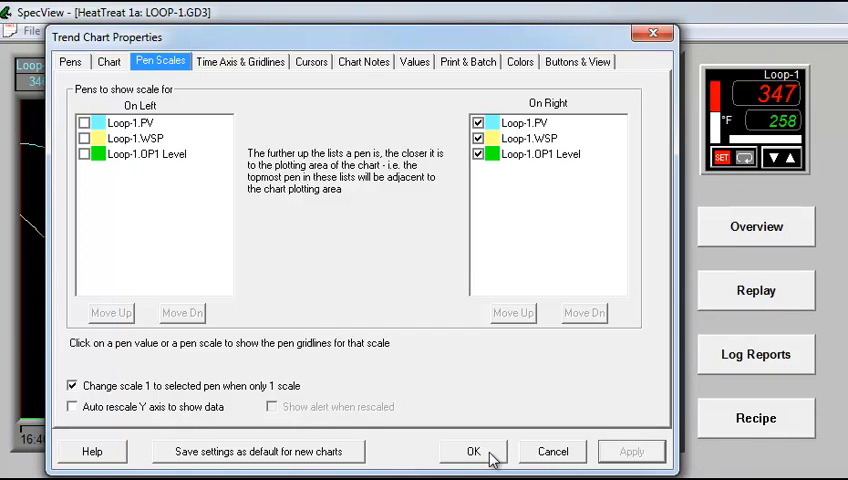
{"action": "left_click", "coordinate": [472, 452]}
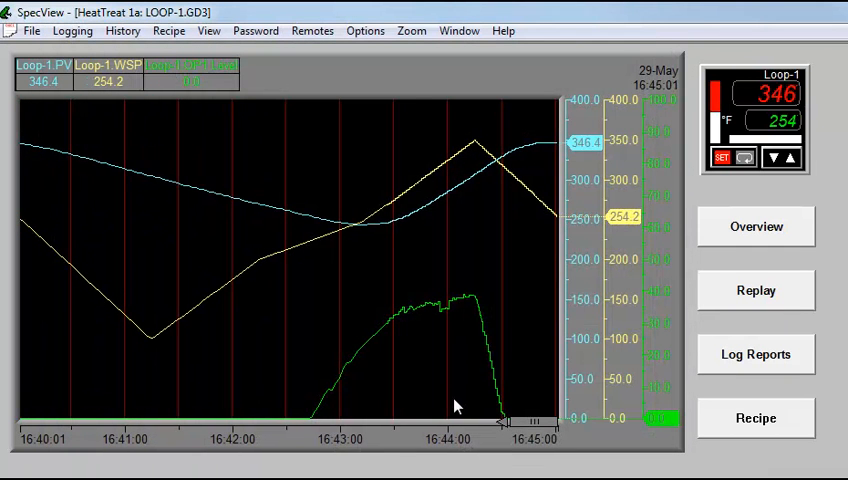